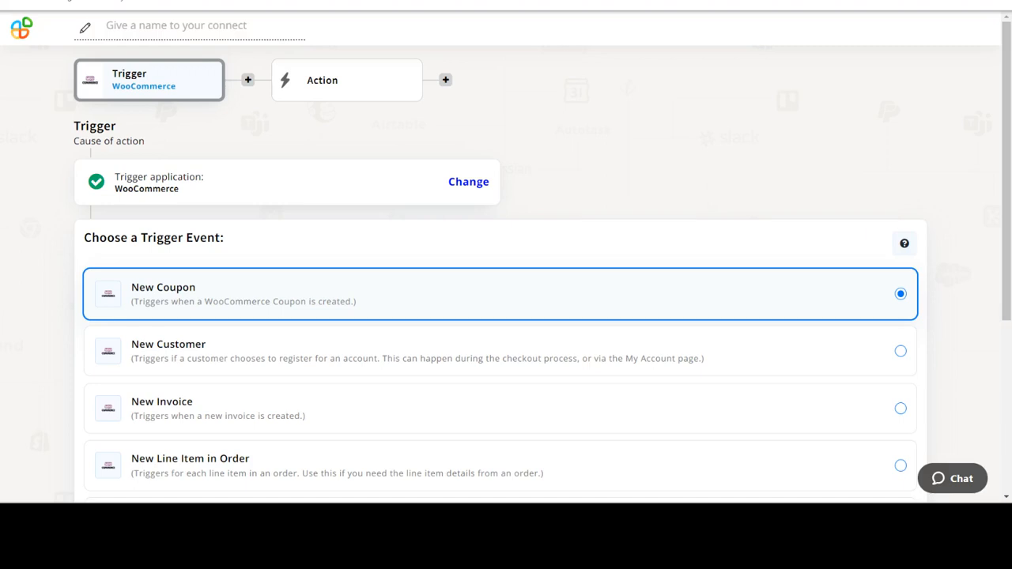
# - Set WooCommerce's trigger event to New Customer and keep the existing WooCommerce account
pyautogui.scroll(-3)
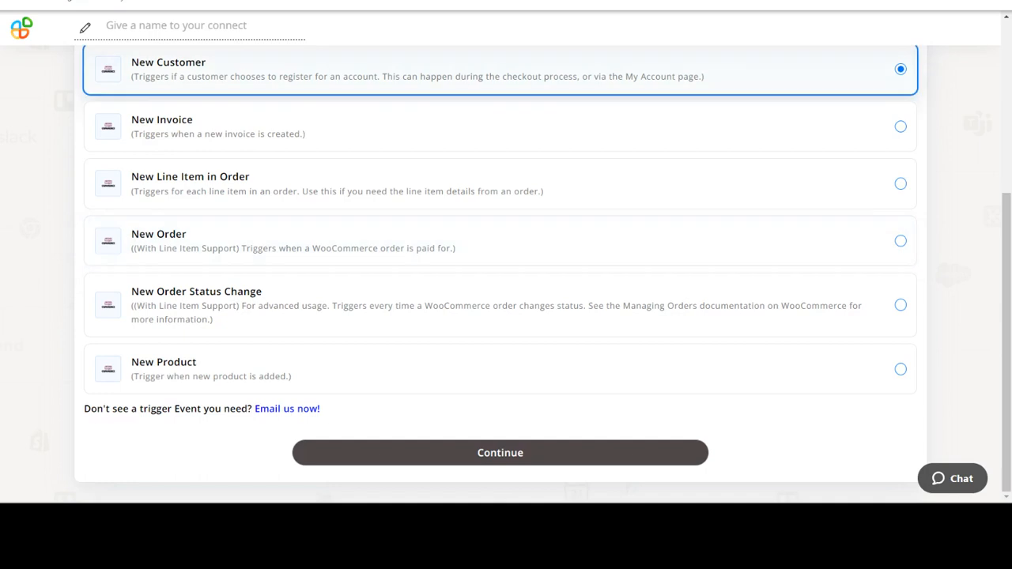
pyautogui.scroll(-3)
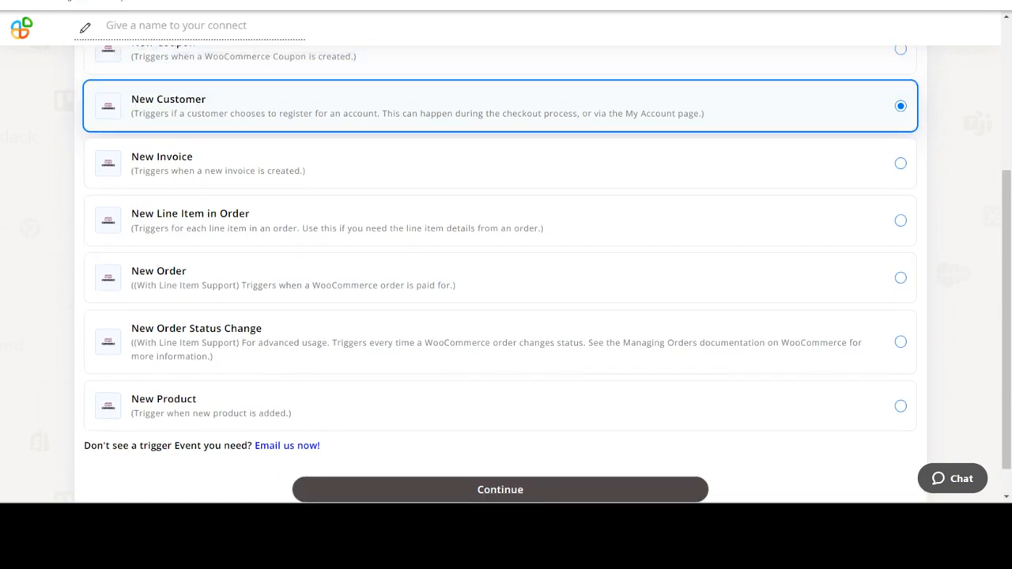
pyautogui.click(500, 489)
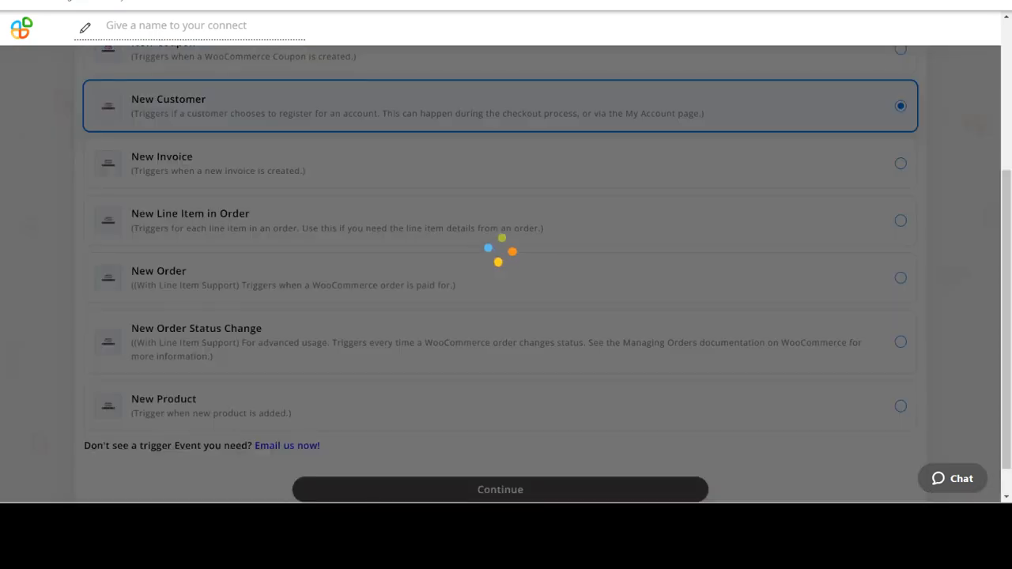
pyautogui.click(500, 488)
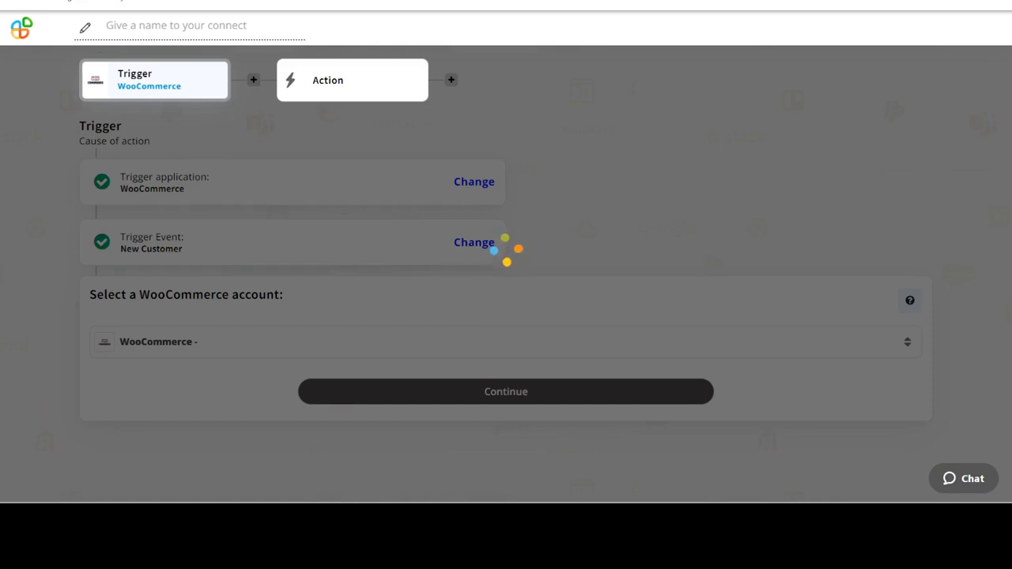
pyautogui.click(505, 391)
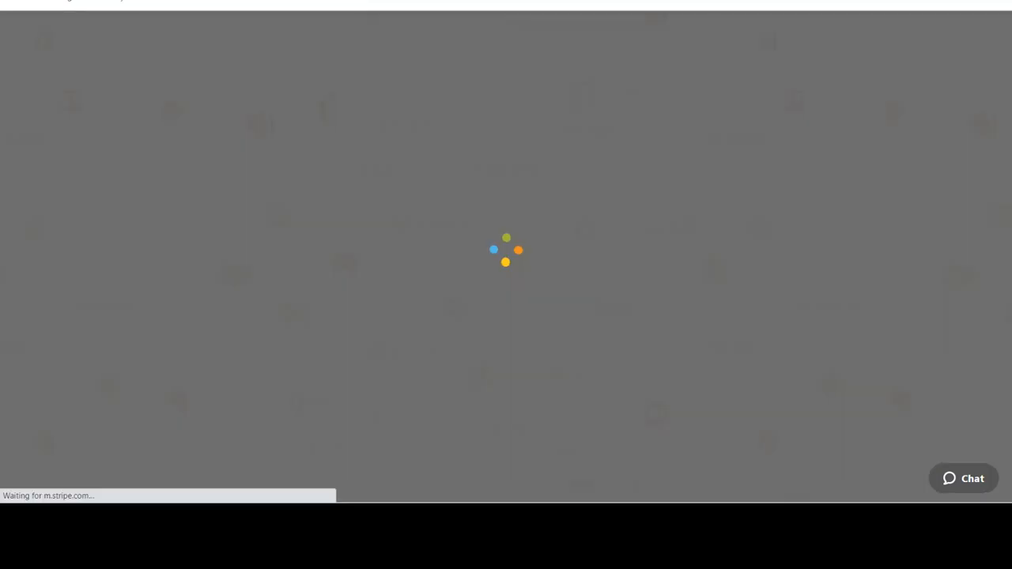